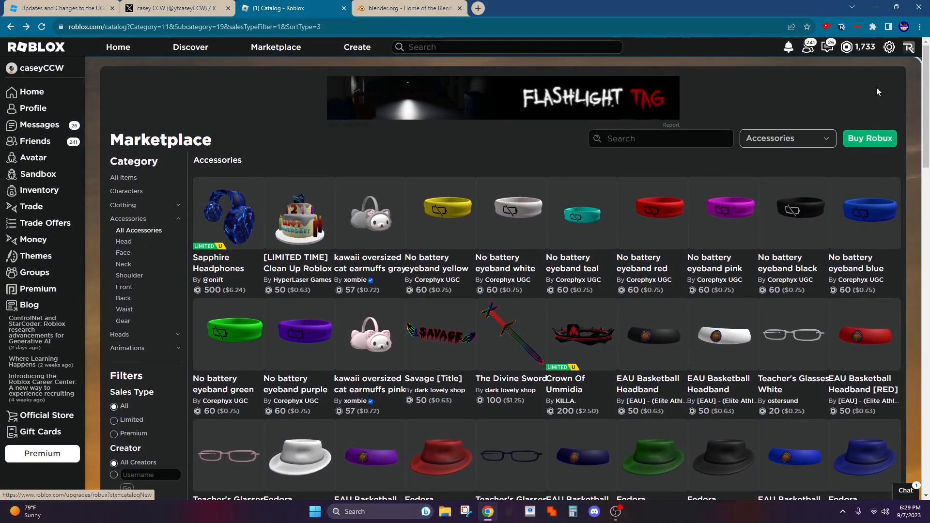
# Scroll the Recently Created accessories catalog, then head to the Creator Hub via Create
pyautogui.scroll(-3)
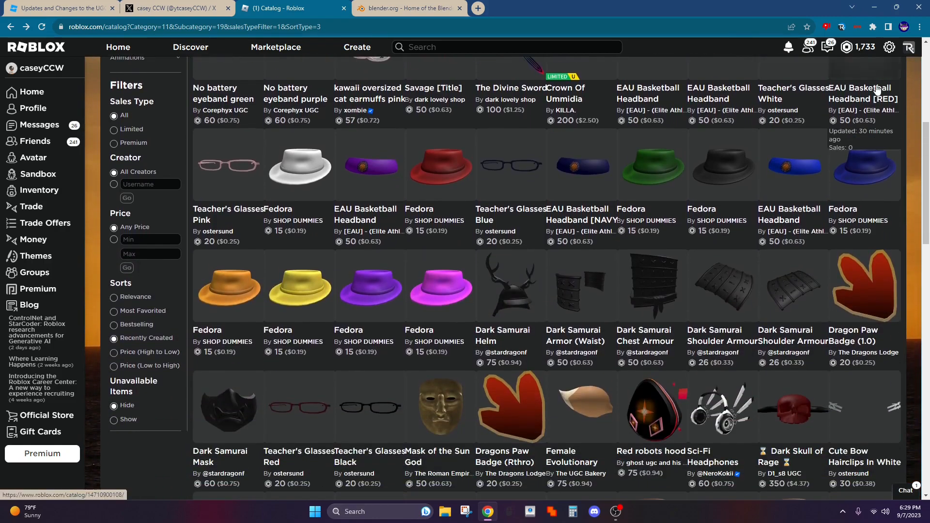
pyautogui.scroll(-3)
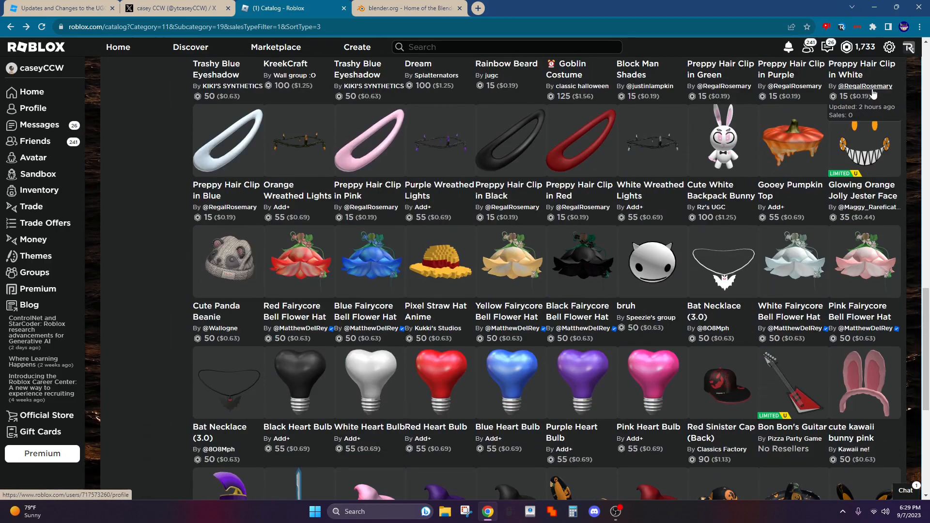
pyautogui.click(275, 47)
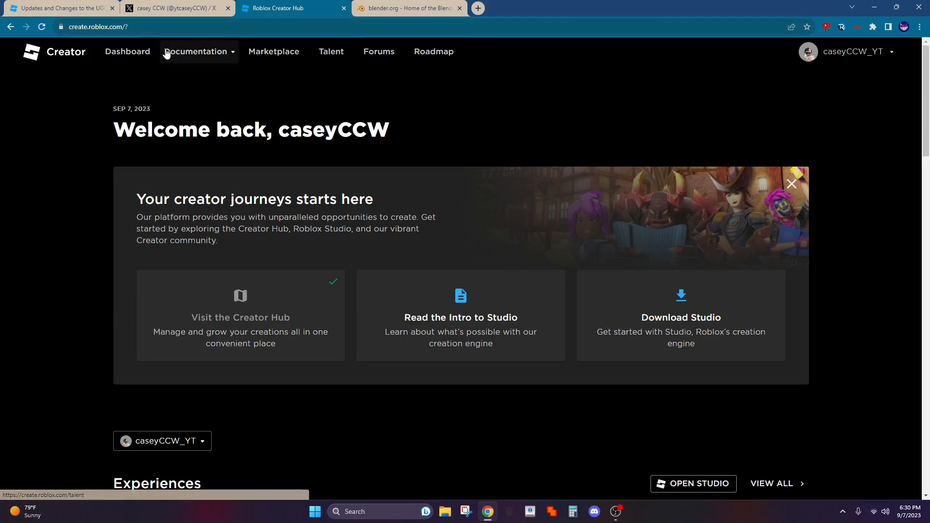
# View the Avatar Items creations with the Classic Type dropdown, then move to the blender.org page
pyautogui.click(126, 51)
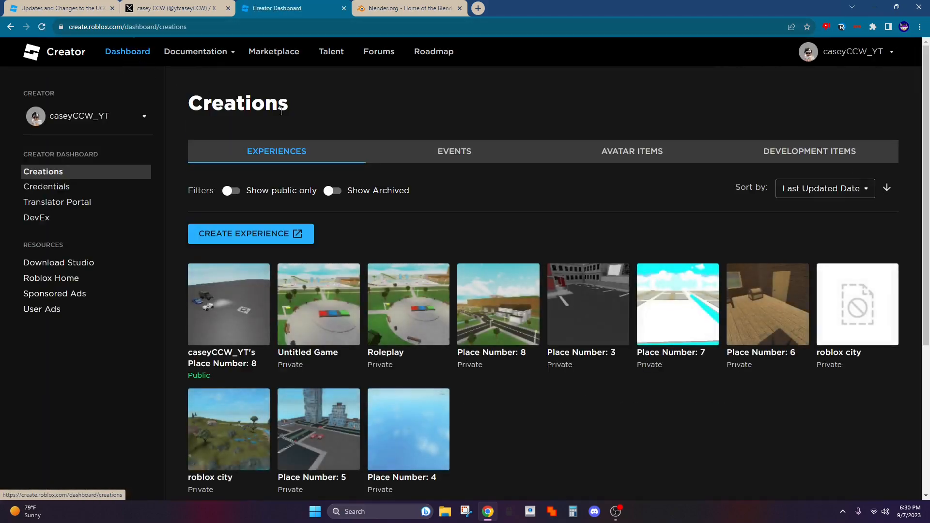
pyautogui.click(631, 152)
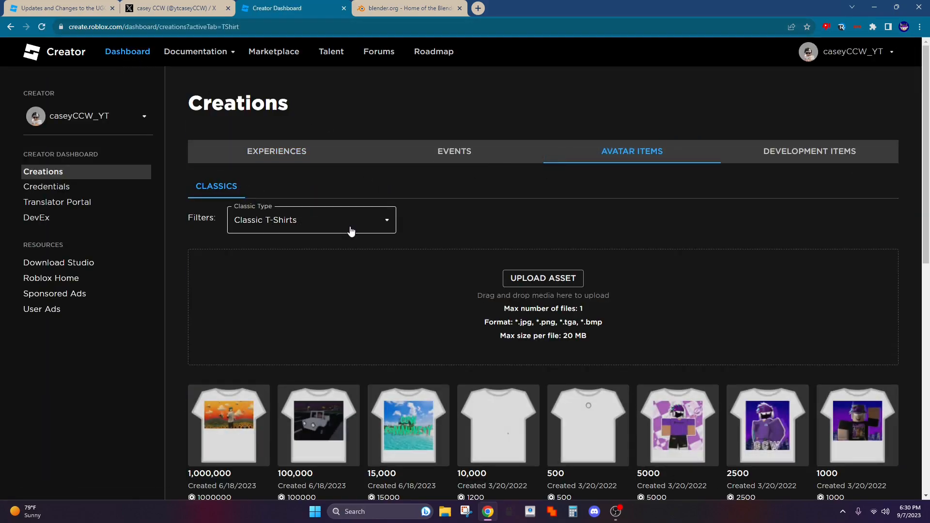
pyautogui.click(312, 220)
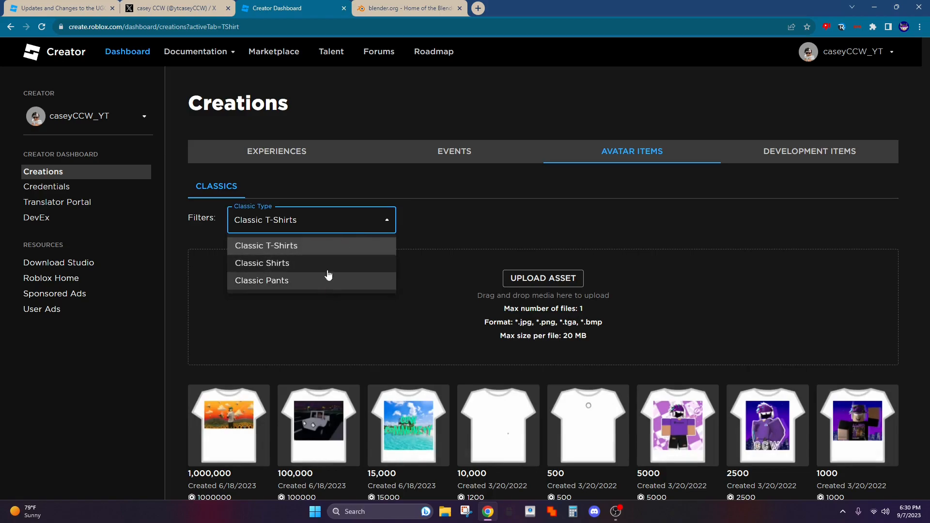
pyautogui.moveTo(377, 230)
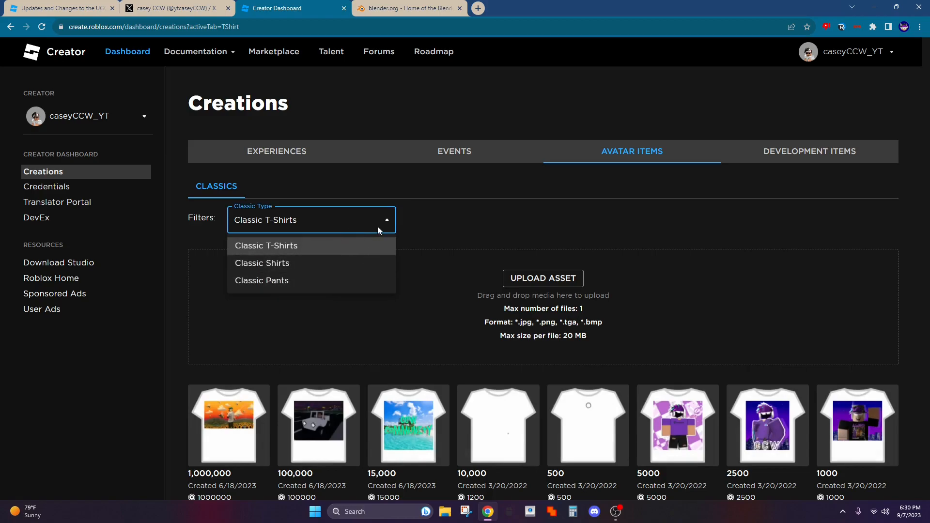
pyautogui.moveTo(298, 308)
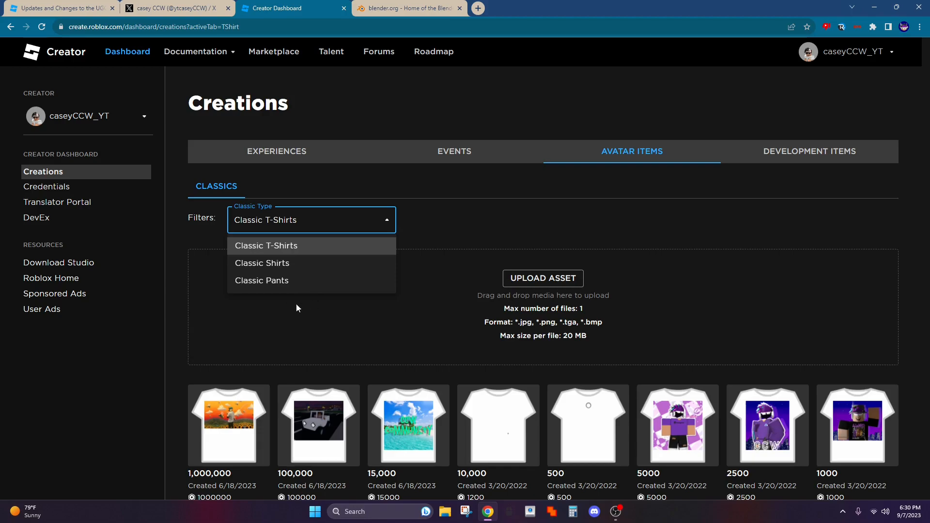
pyautogui.click(406, 8)
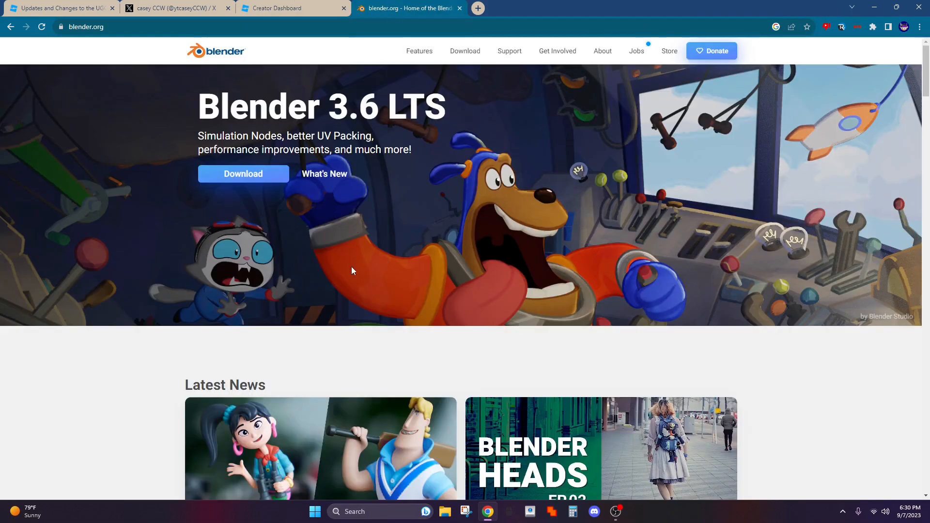
pyautogui.moveTo(466, 289)
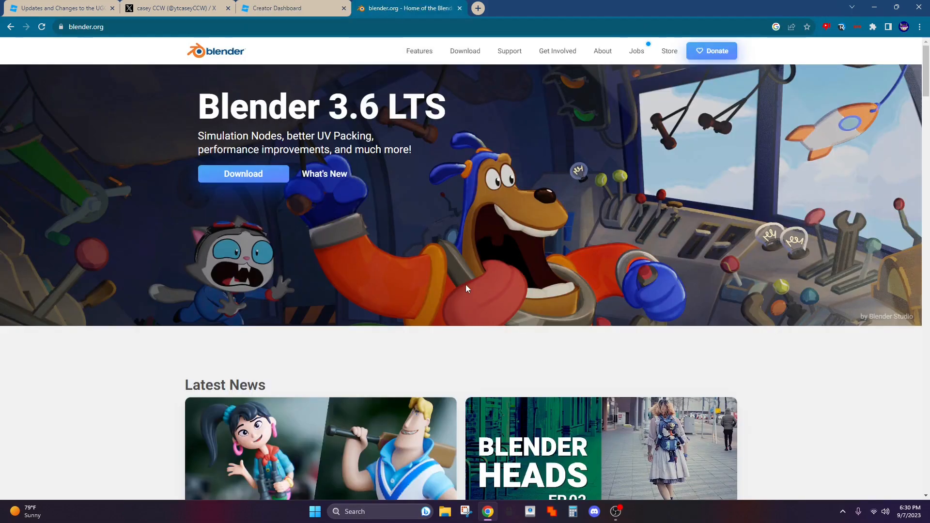
pyautogui.moveTo(430, 308)
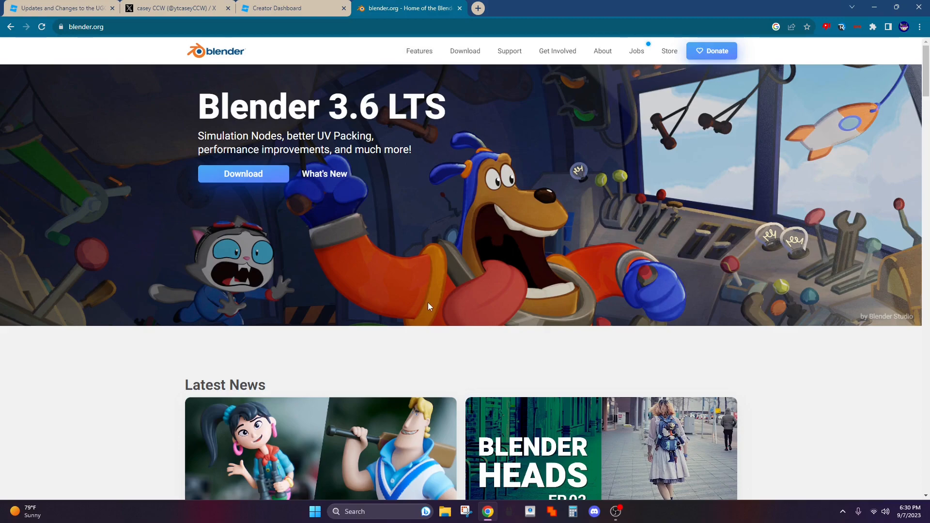
# Scroll down through the blender.org news posts and back up
pyautogui.scroll(-3)
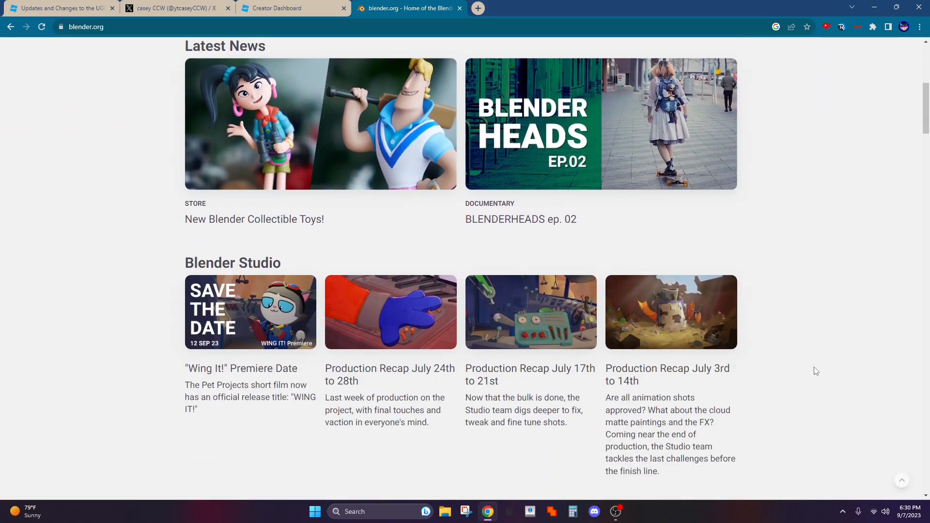
pyautogui.scroll(3)
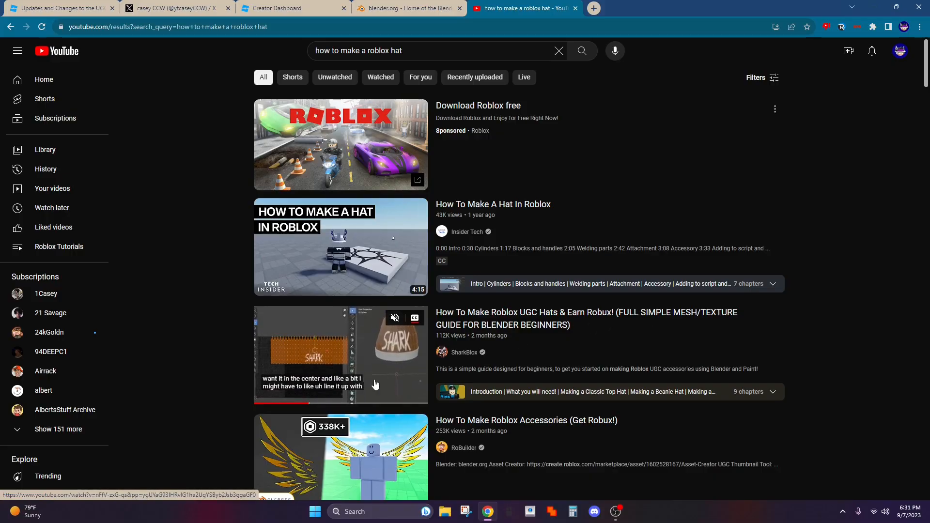
# Skim the hat tutorial results, revisit blender.org, then land on the UGC Catalog Application announcement
pyautogui.scroll(-3)
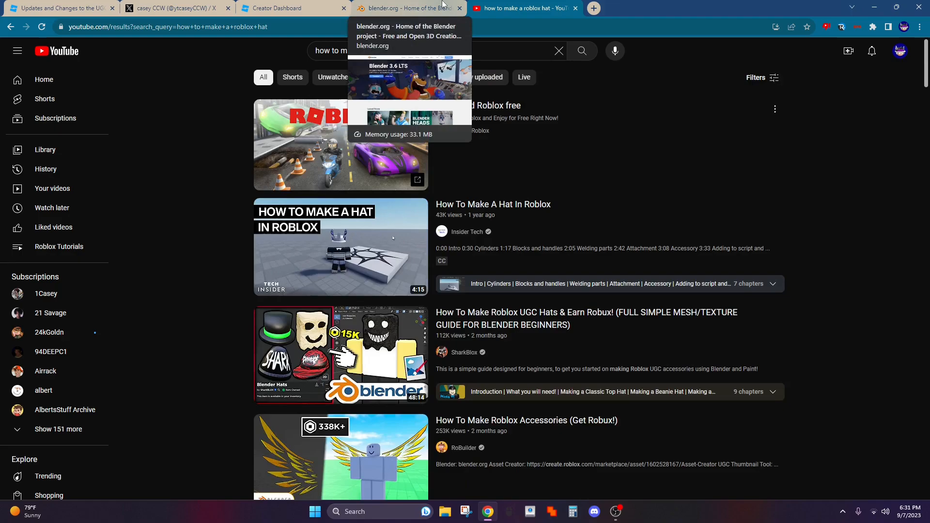
pyautogui.click(405, 8)
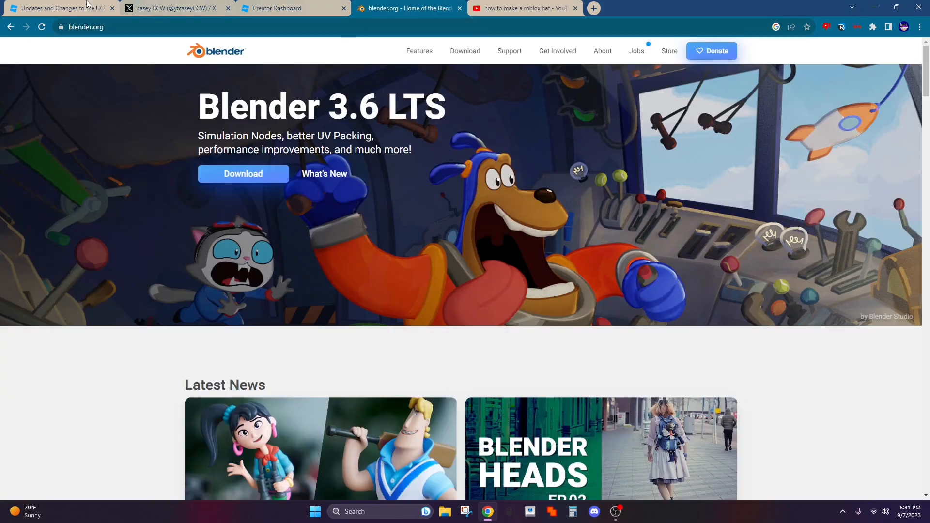
pyautogui.click(58, 7)
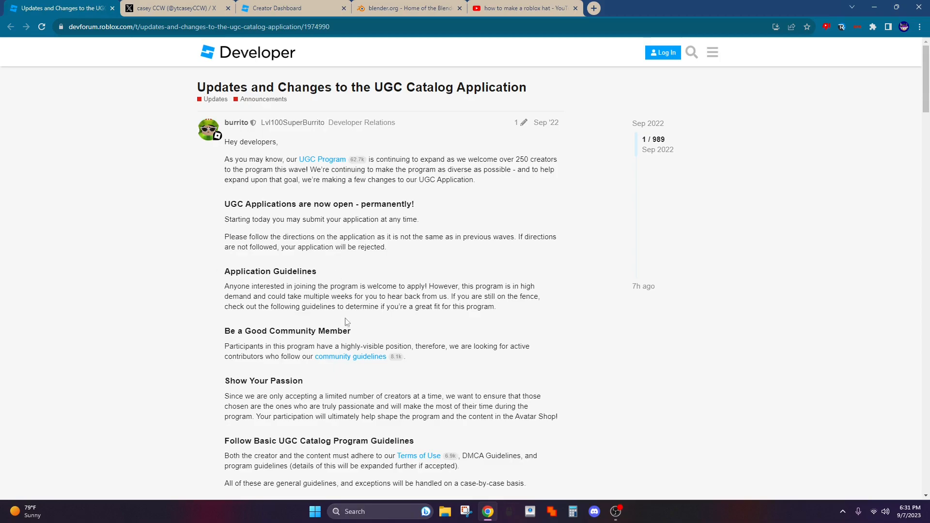
# Read down the announcement to 'Ready to apply?' and follow its link to the application form
pyautogui.scroll(-3)
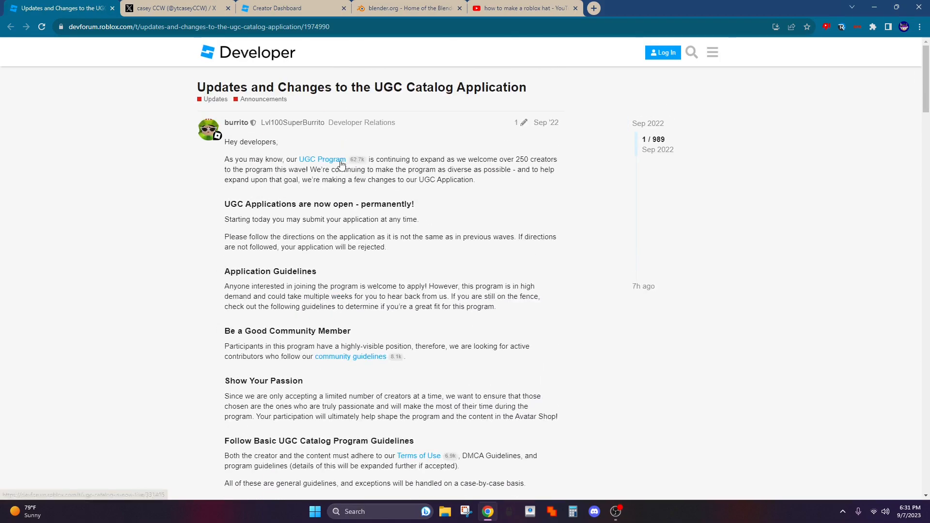
pyautogui.moveTo(415, 80)
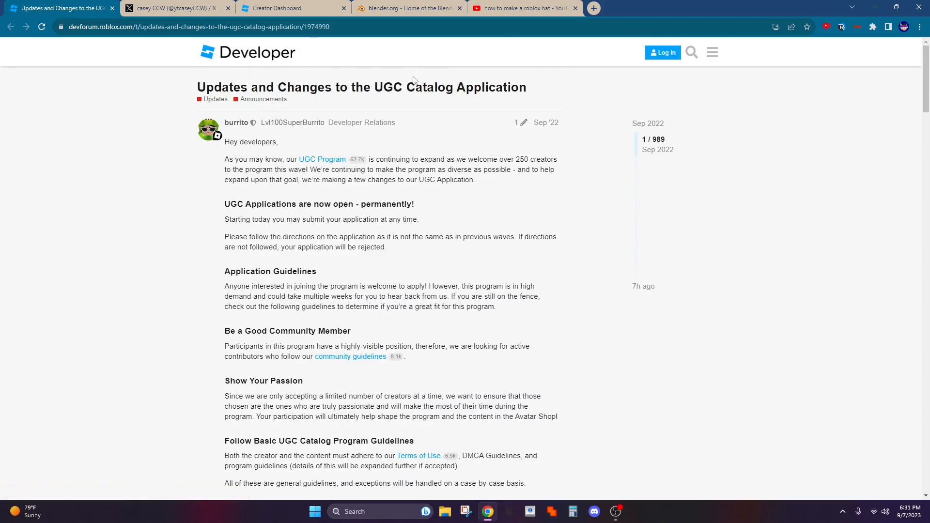
pyautogui.scroll(-3)
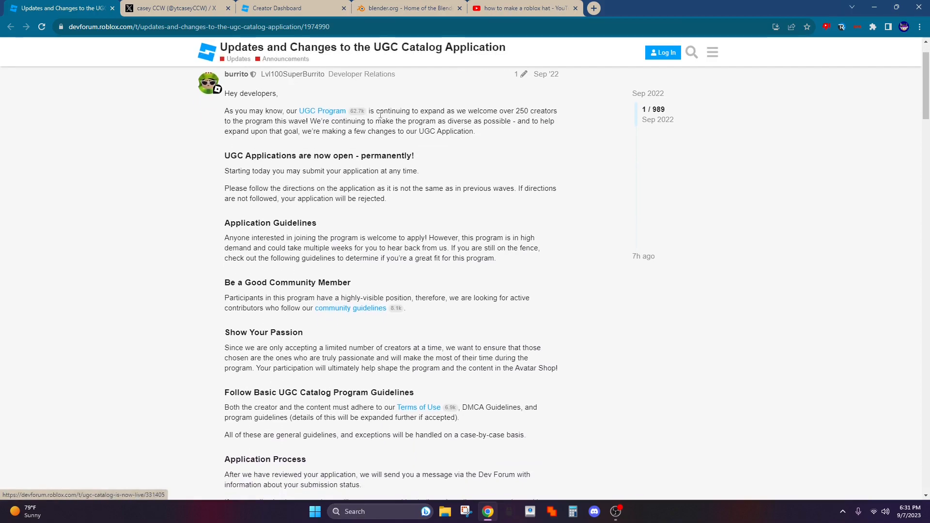
pyautogui.scroll(-3)
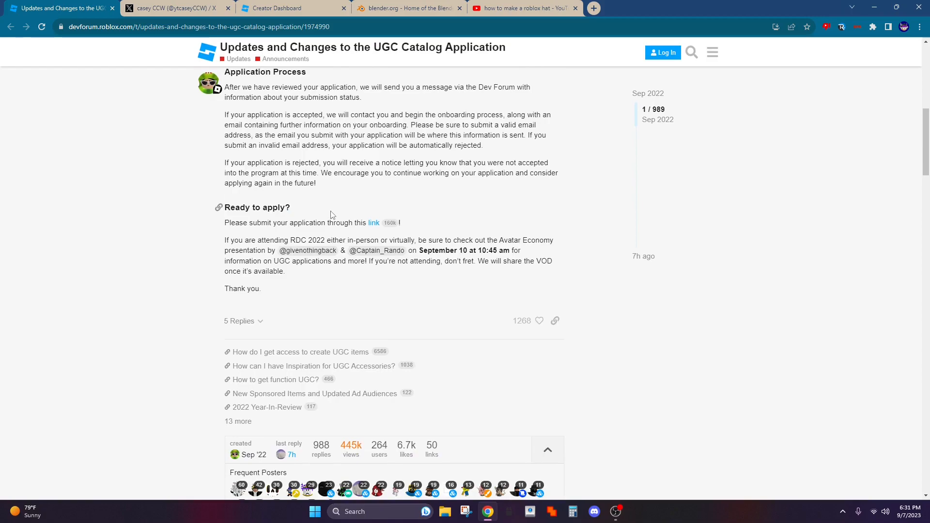
pyautogui.click(374, 222)
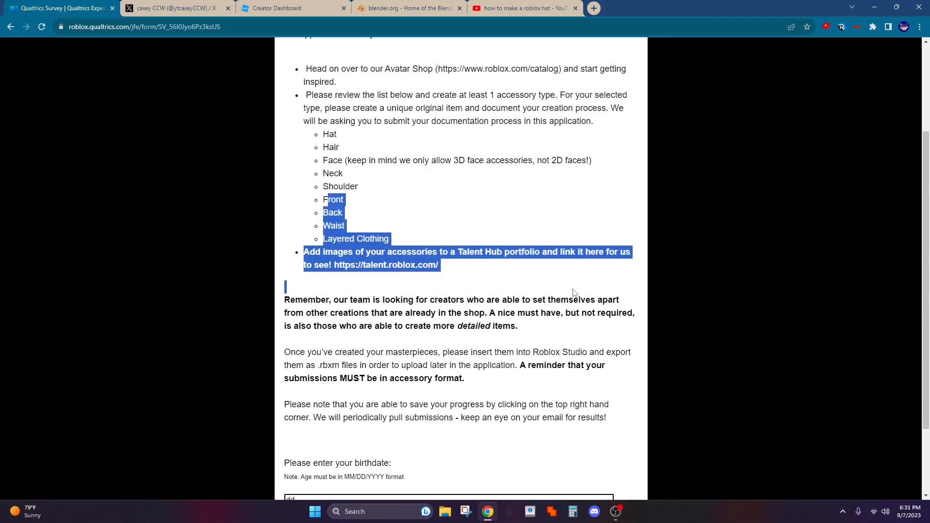
# Advance the form past the birthdate question to contact details, then move to the X profile
pyautogui.scroll(-3)
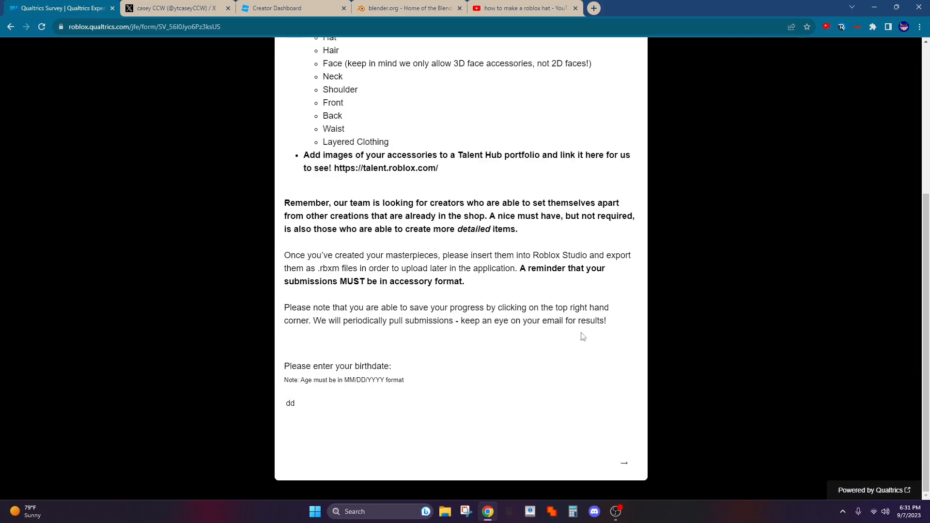
pyautogui.click(624, 463)
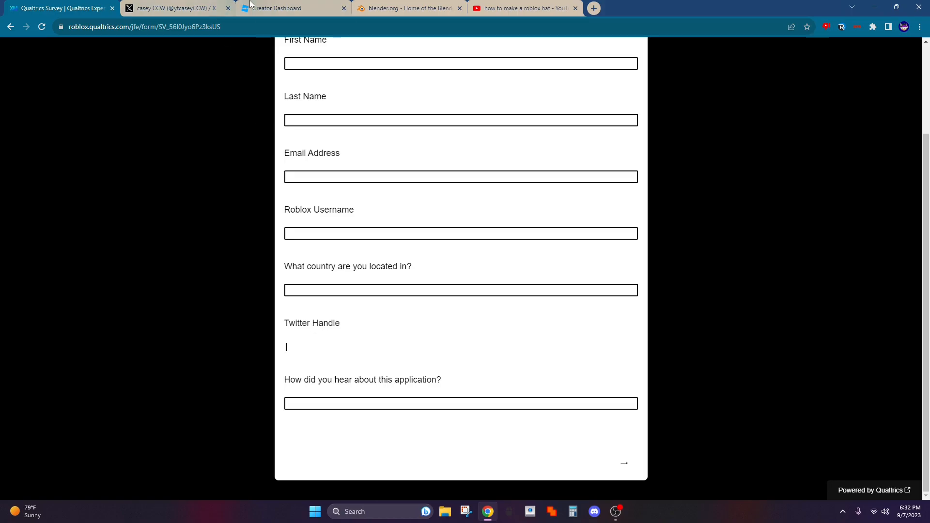
pyautogui.click(174, 8)
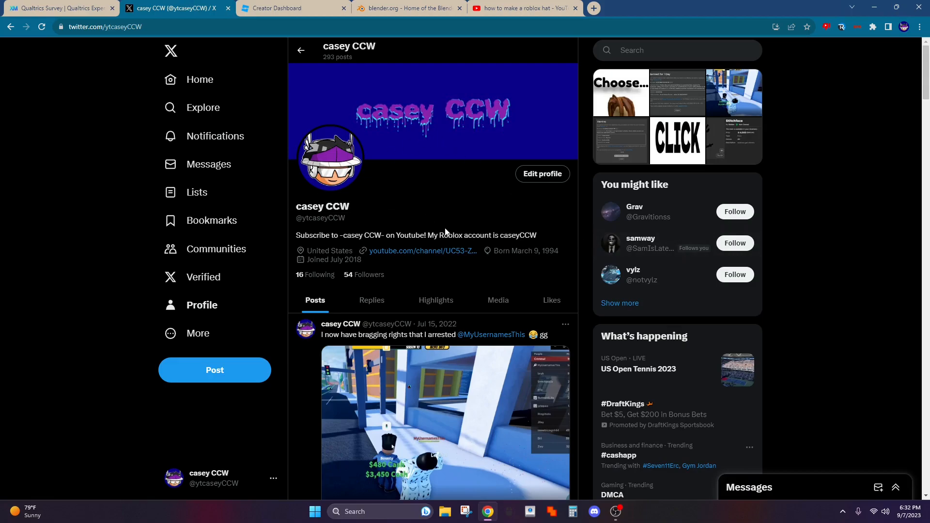
# Scroll the X profile briefly, then return to the Creator Dashboard creations page
pyautogui.scroll(-3)
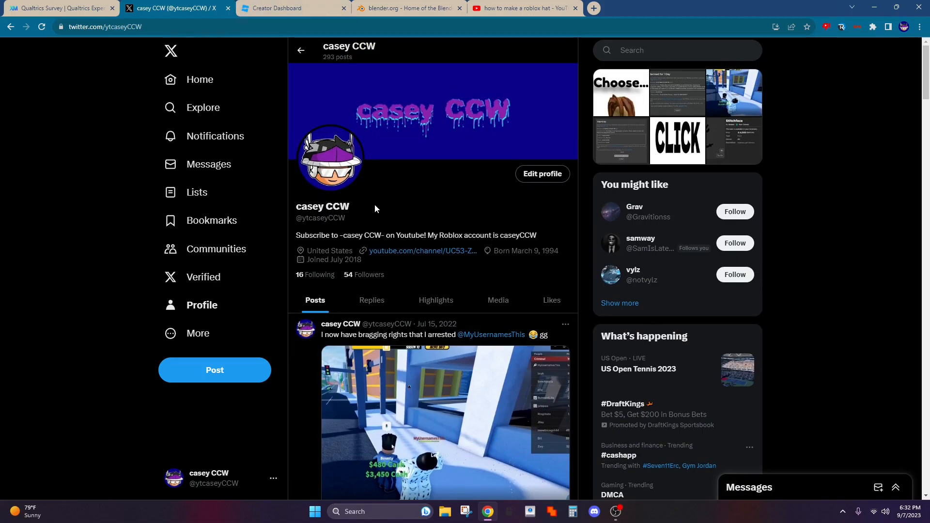
pyautogui.click(285, 8)
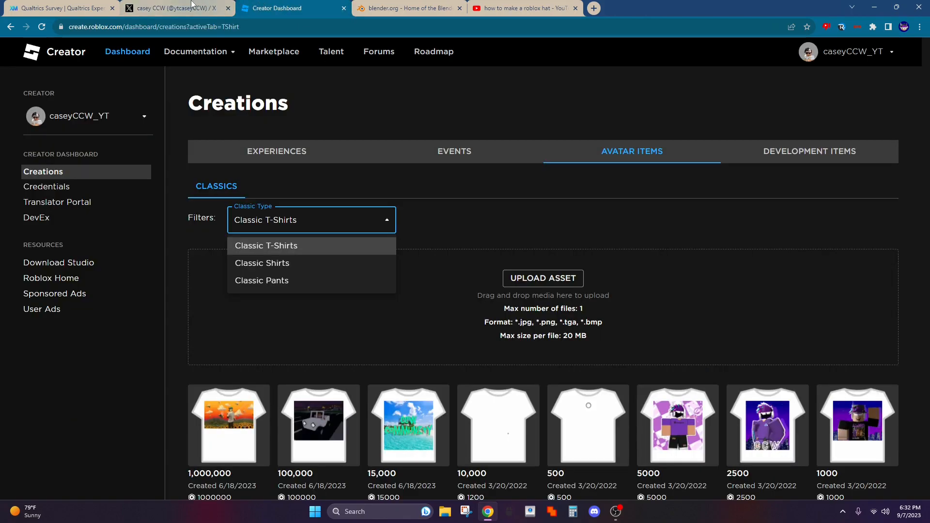
# Return to the Qualtrics survey showing the Terms of Use and 3D-experience questions
pyautogui.click(165, 8)
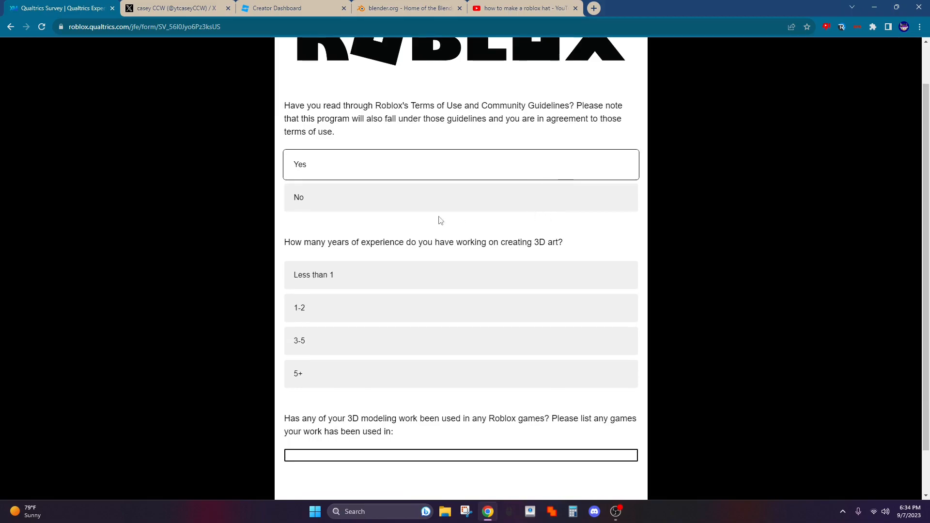
# Attach Png (3).png, the green car image, to the UGC portfolio upload question
pyautogui.scroll(-3)
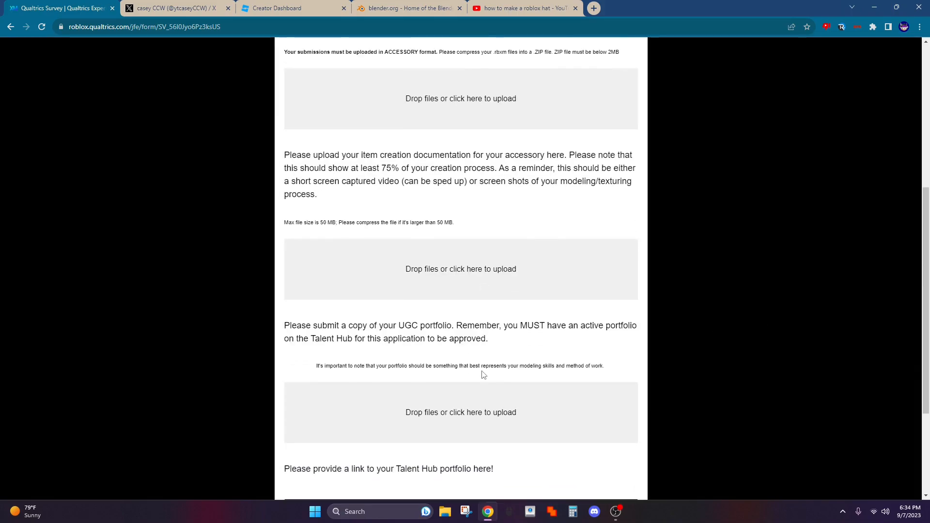
pyautogui.scroll(3)
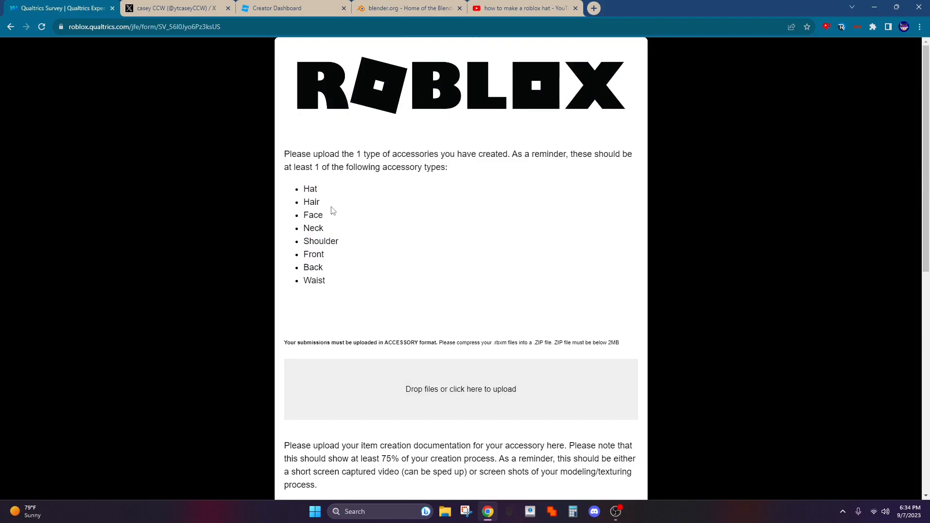
pyautogui.scroll(-3)
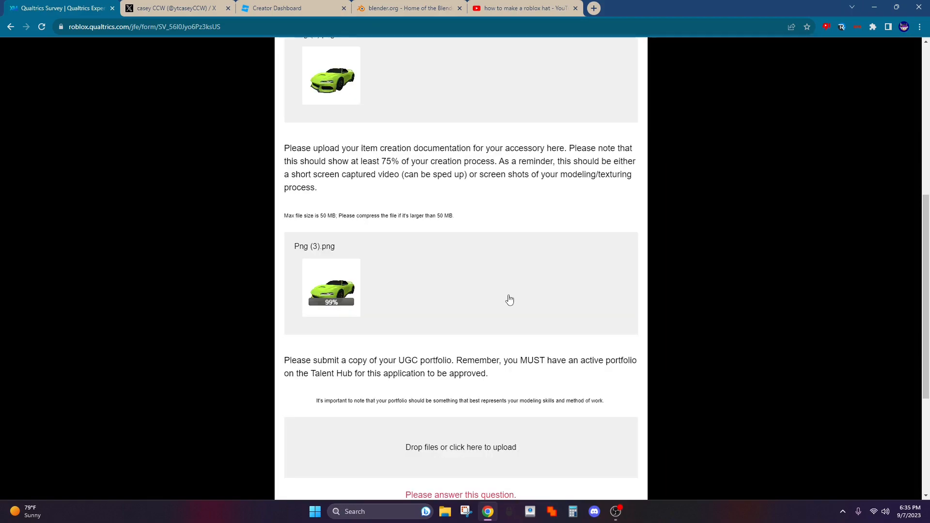
pyautogui.click(461, 447)
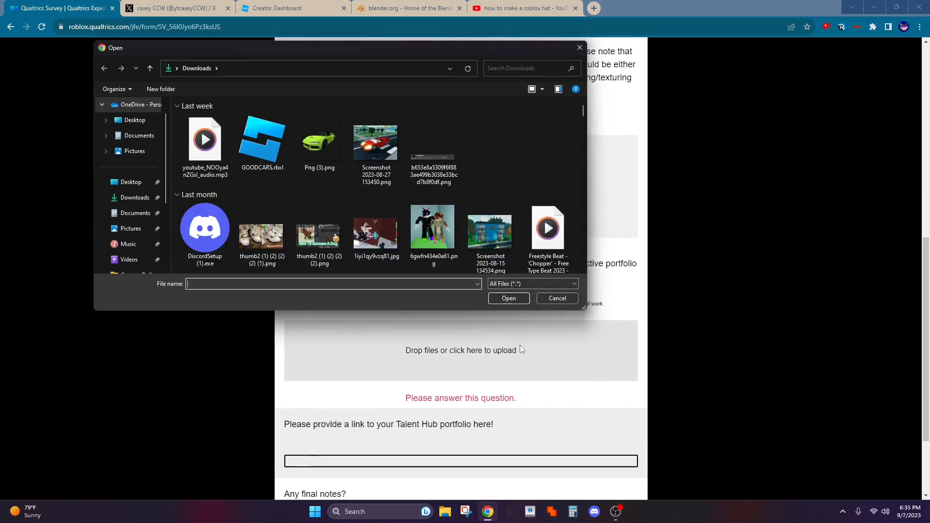
pyautogui.click(319, 141)
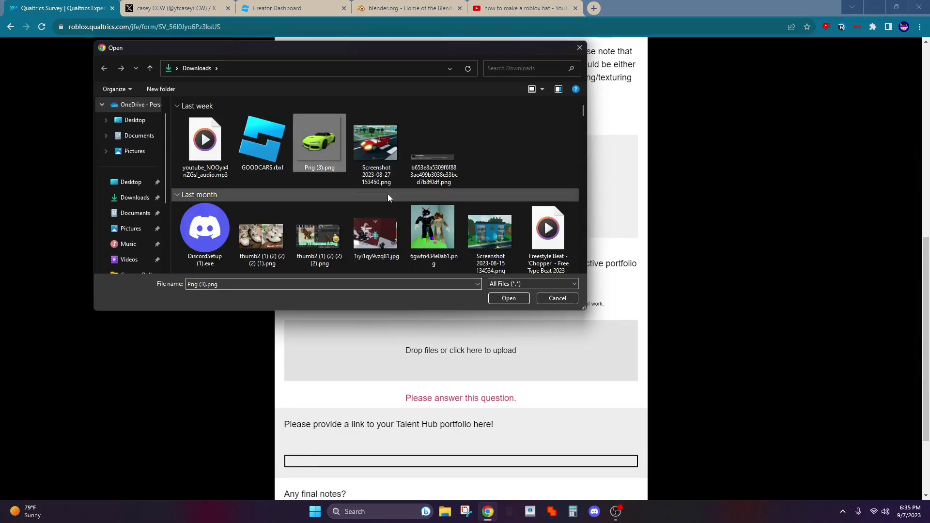
pyautogui.click(508, 298)
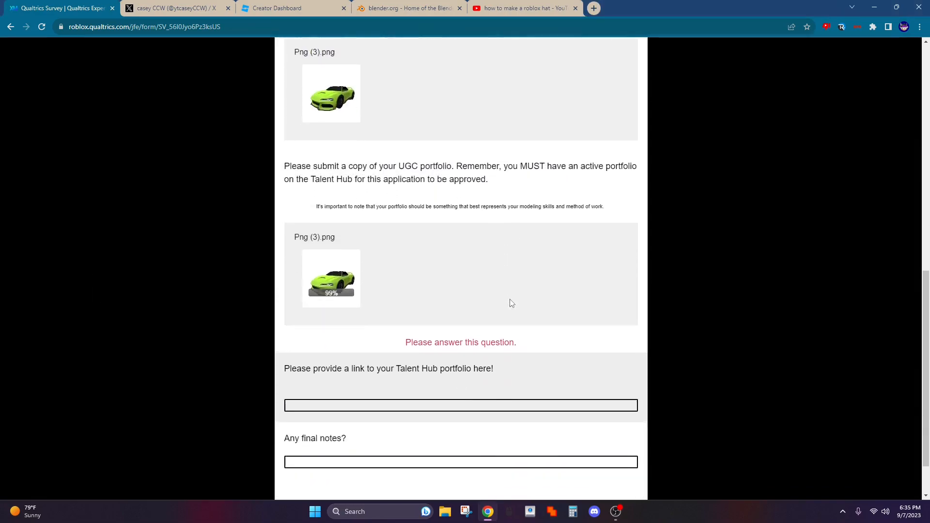
pyautogui.scroll(-3)
pyautogui.write('talent port')
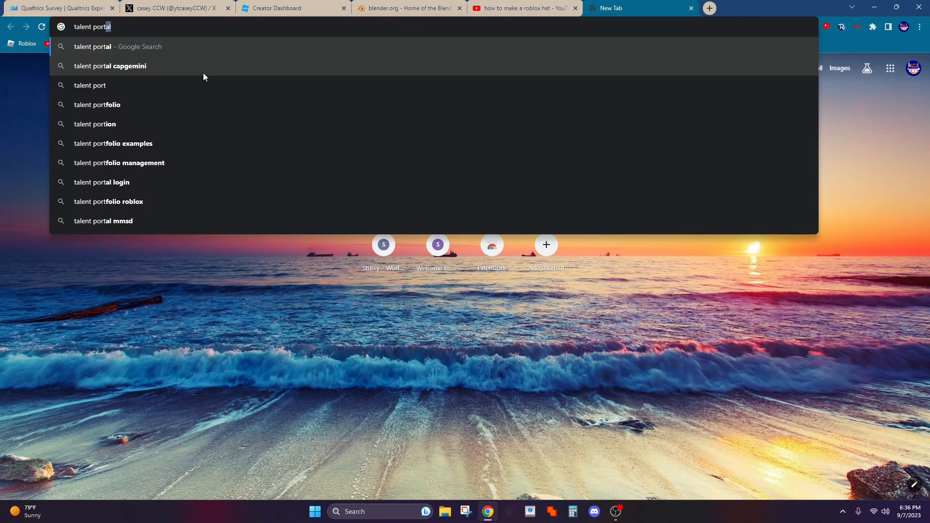
# Search 'talent portfolio roblox' and go to the caseyCCW Talent Hub creator page
pyautogui.click(96, 105)
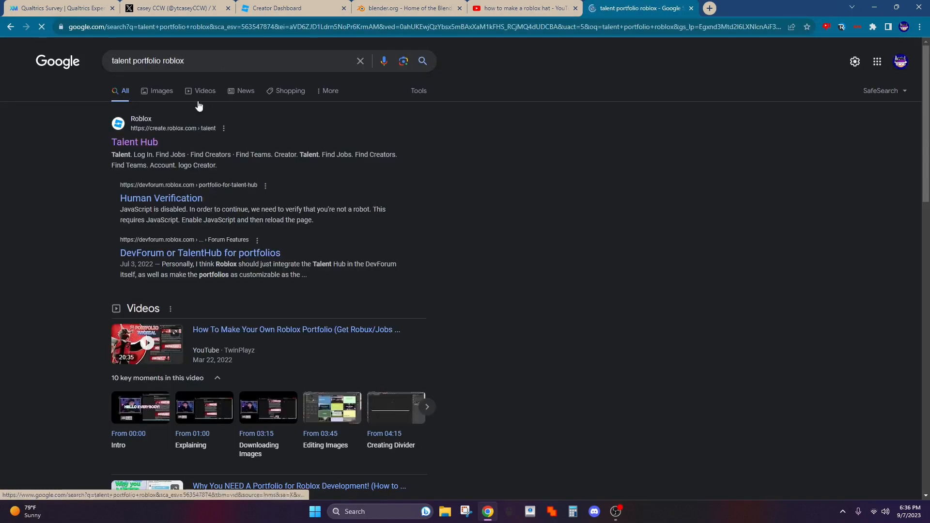
pyautogui.click(135, 142)
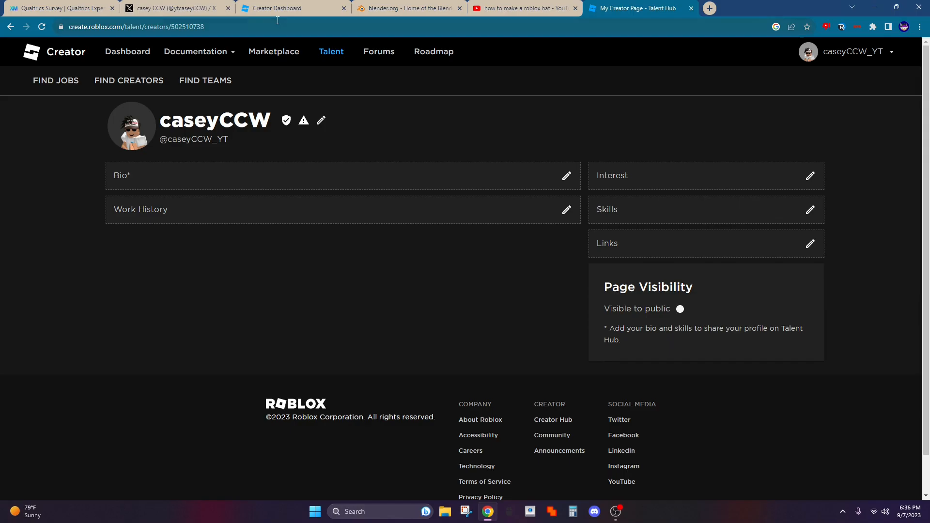
# Submit the completed UGC application and reach the 'response has been recorded' confirmation page
pyautogui.click(63, 8)
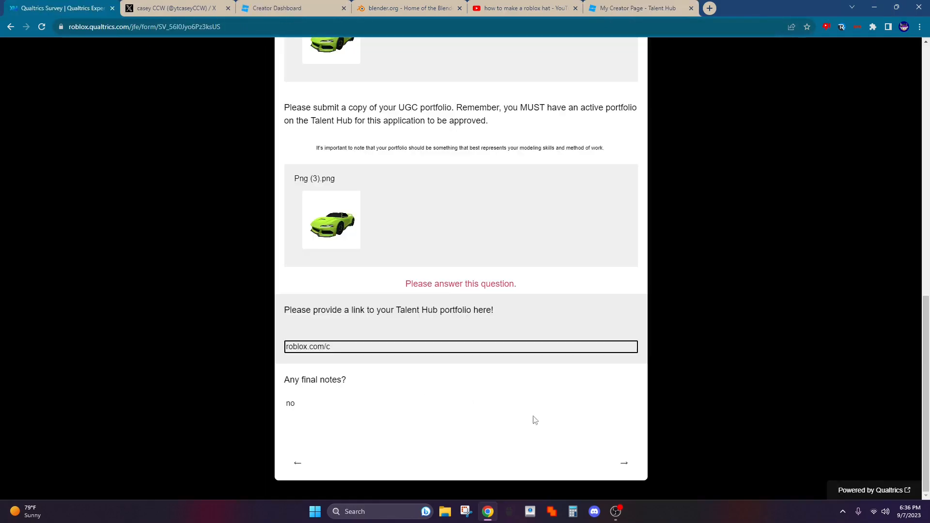
pyautogui.click(624, 463)
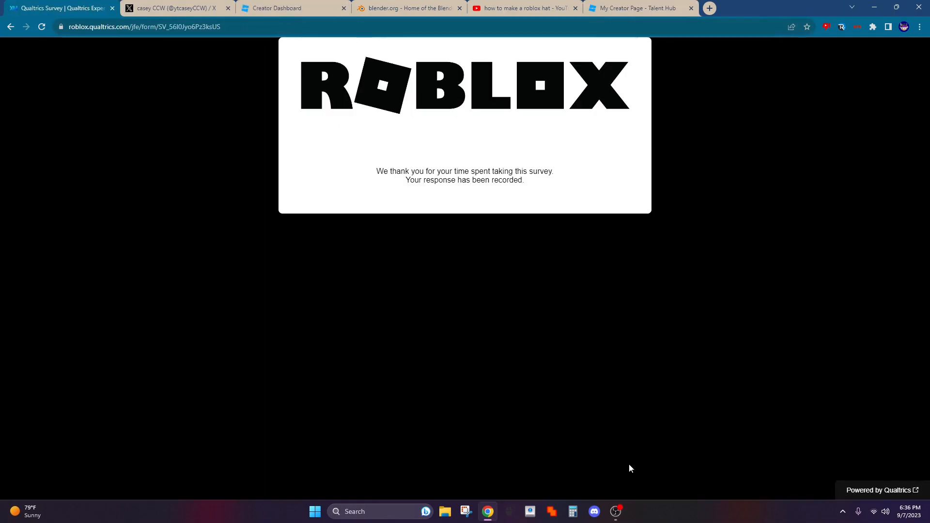
pyautogui.moveTo(411, 232)
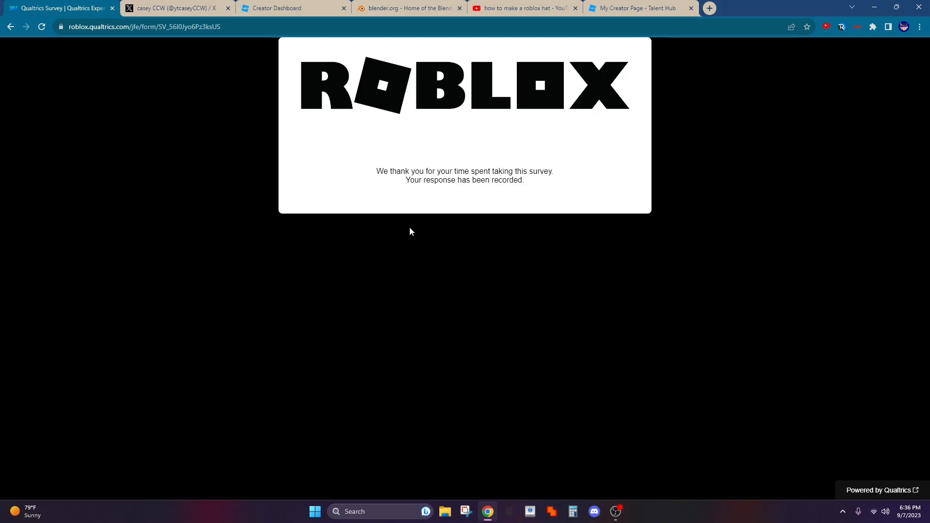
pyautogui.moveTo(409, 180); pyautogui.dragTo(524, 180)
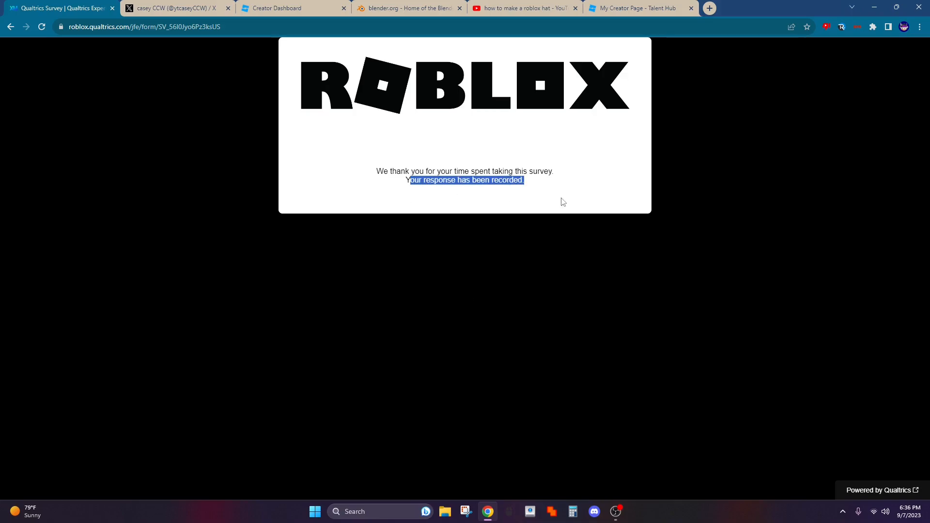
pyautogui.click(585, 205)
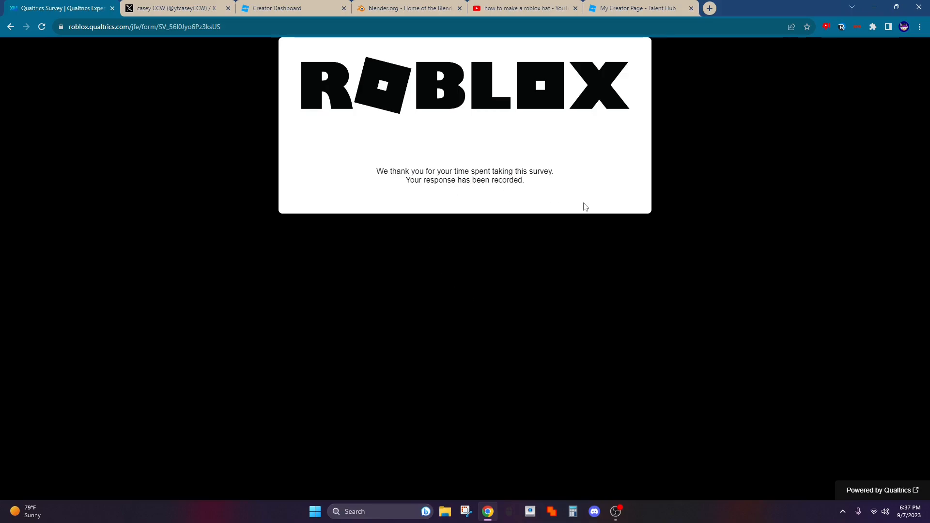
pyautogui.moveTo(284, 81)
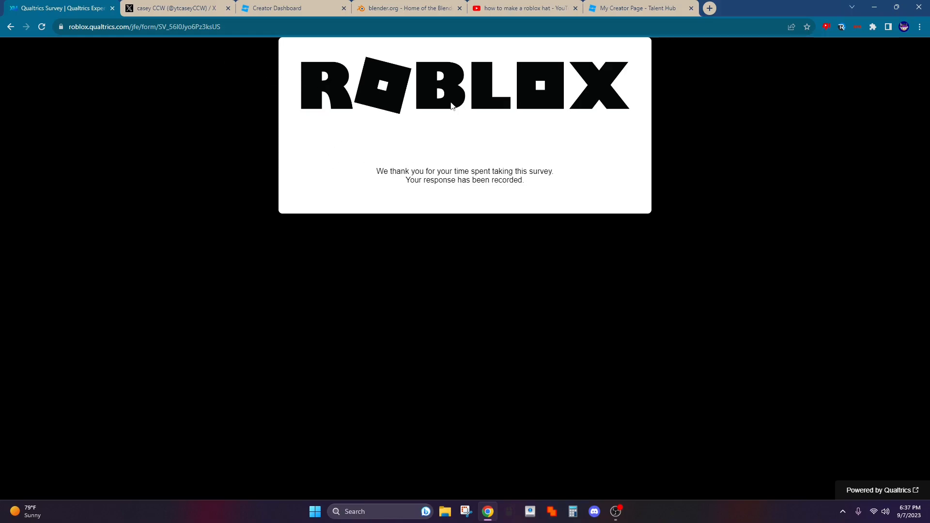
pyautogui.moveTo(493, 97)
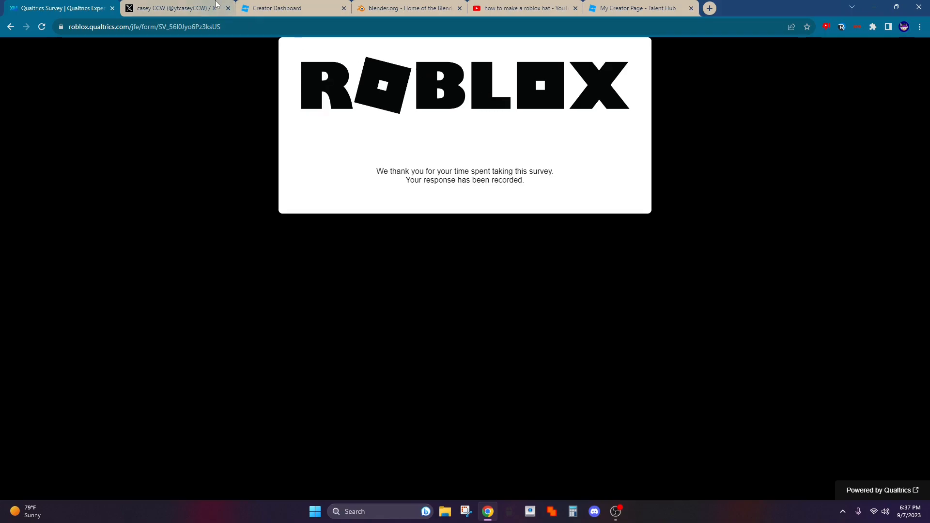
pyautogui.moveTo(280, 5)
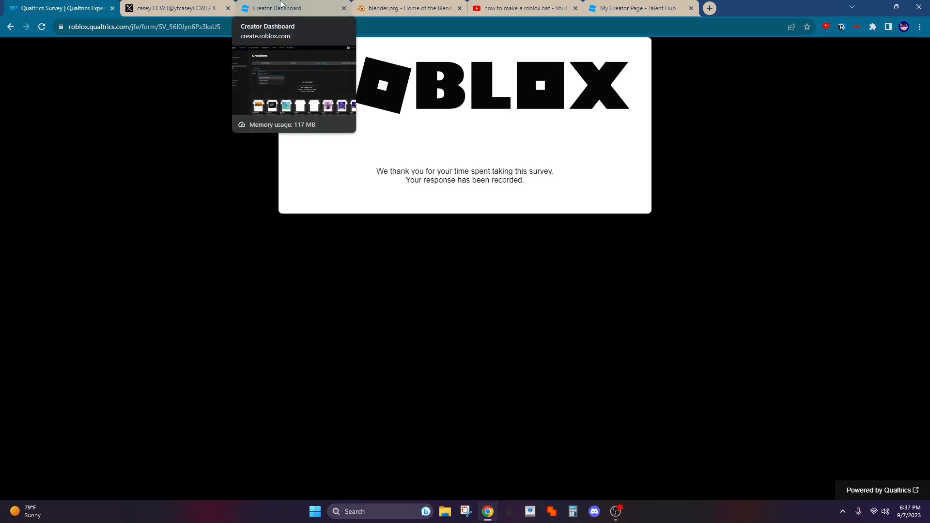
pyautogui.moveTo(310, 130)
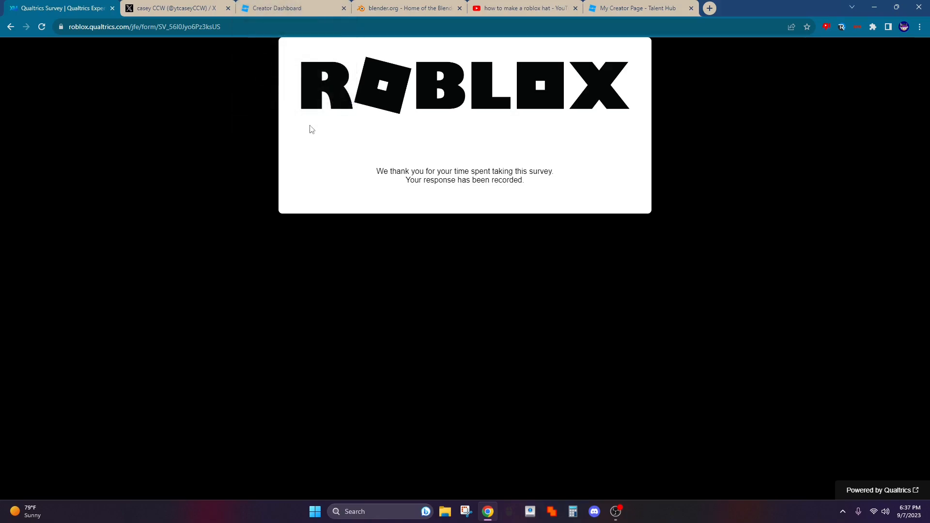
pyautogui.moveTo(314, 129)
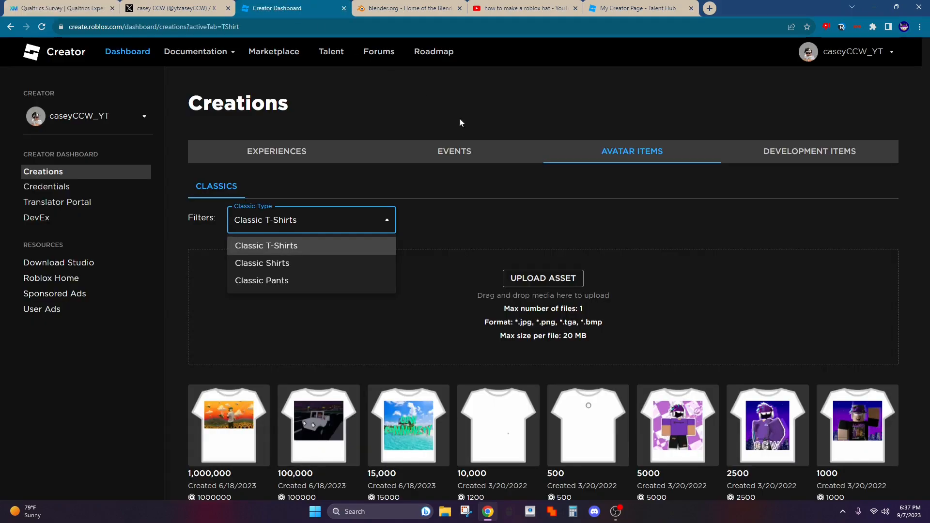
pyautogui.moveTo(674, 251)
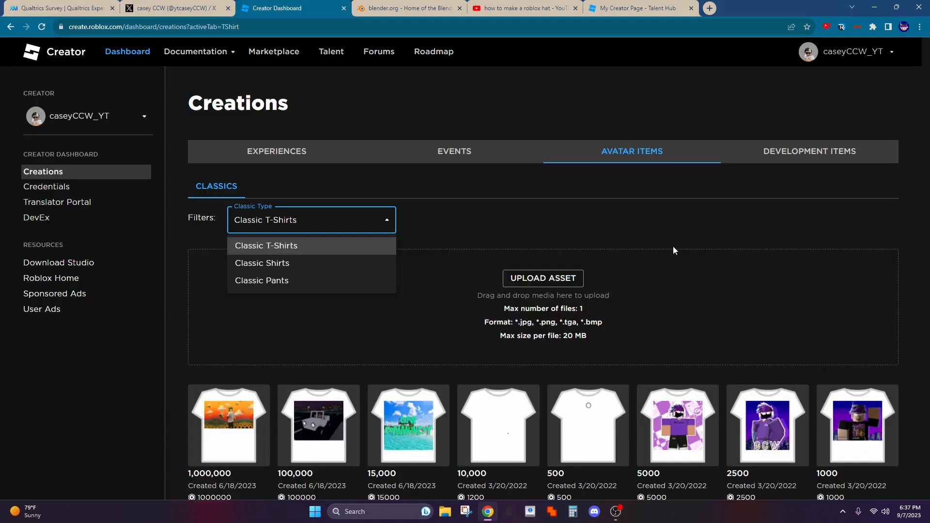
# Return to the Qualtrics tab showing the response-recorded confirmation
pyautogui.click(53, 9)
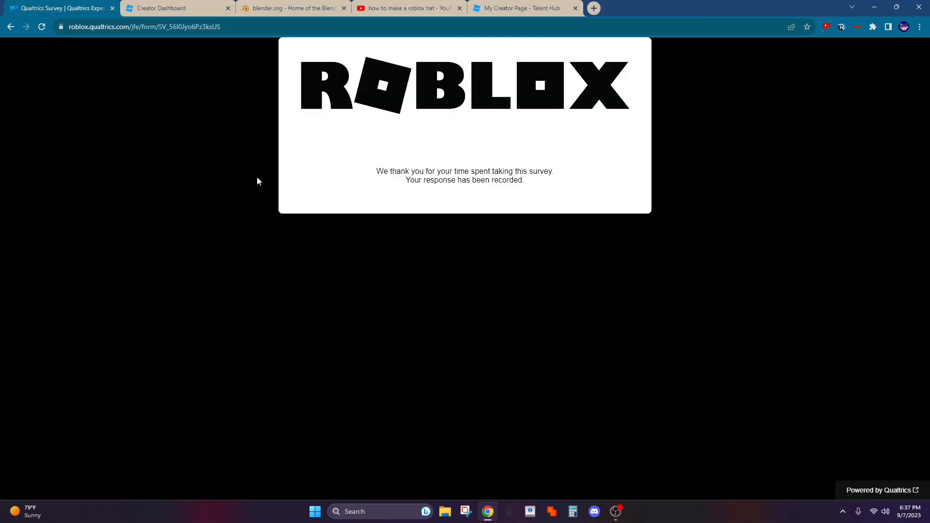